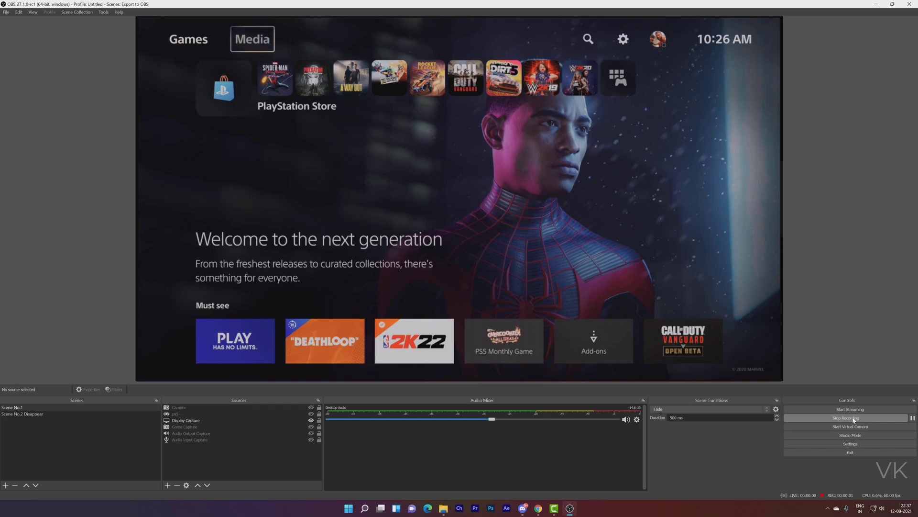
Move the PS5 home-screen focus from Media to the Settings gear icon.
{"action": "left_click", "coordinate": [189, 38]}
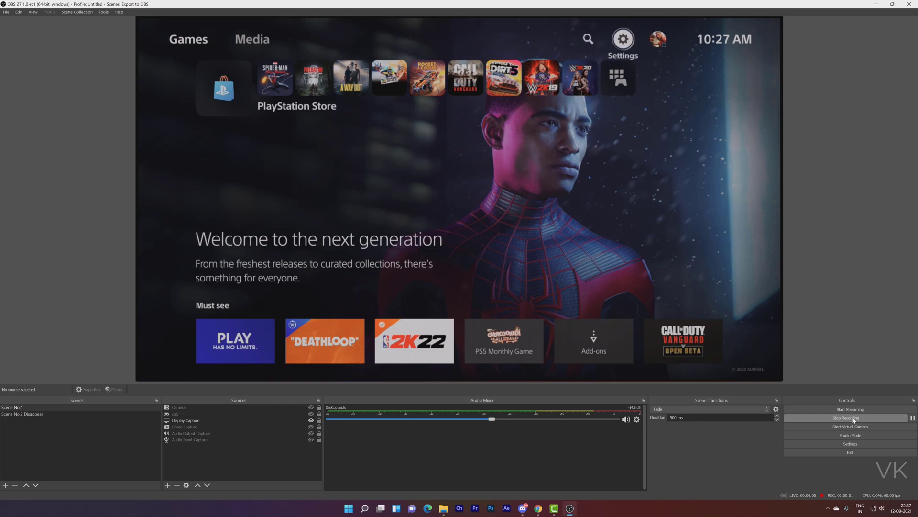
Enter PS5 Settings, choose Screen and Video, and reach the Screen section listing Adjust Display Area.
{"action": "left_click", "coordinate": [621, 38]}
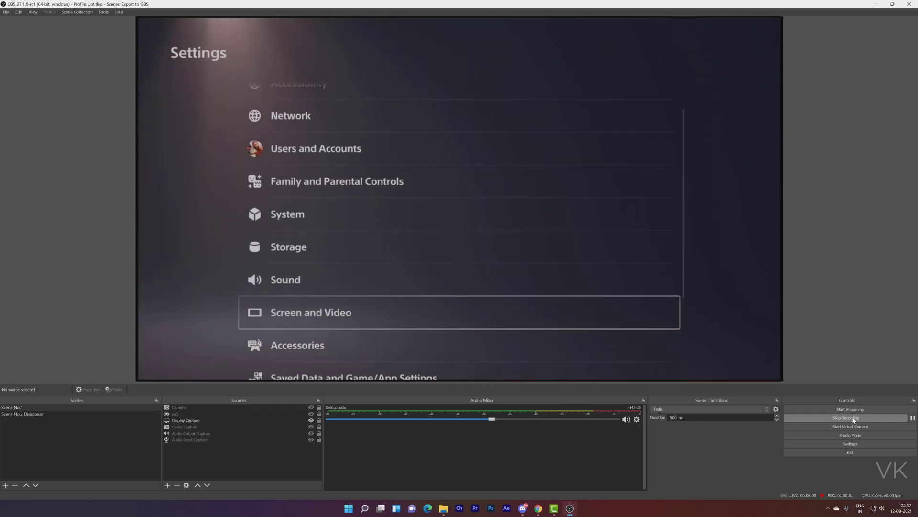
{"action": "left_click", "coordinate": [310, 311]}
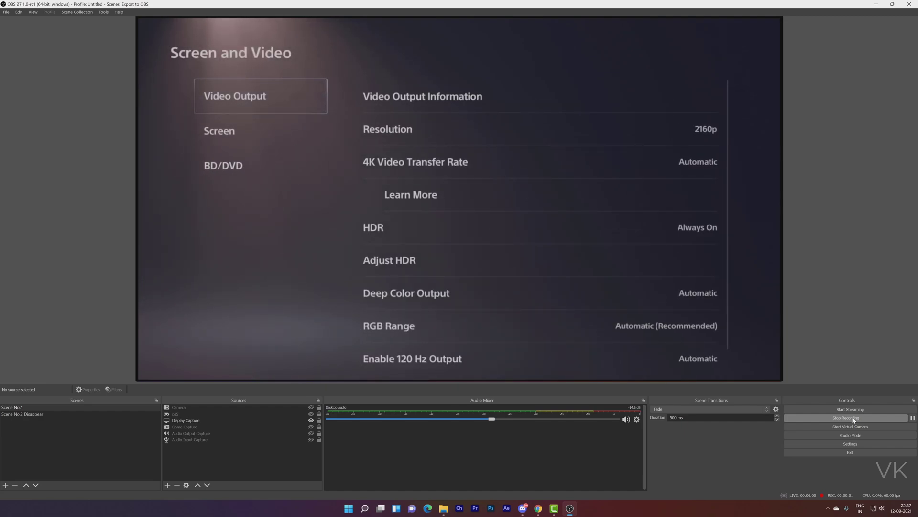
{"action": "left_click", "coordinate": [219, 131]}
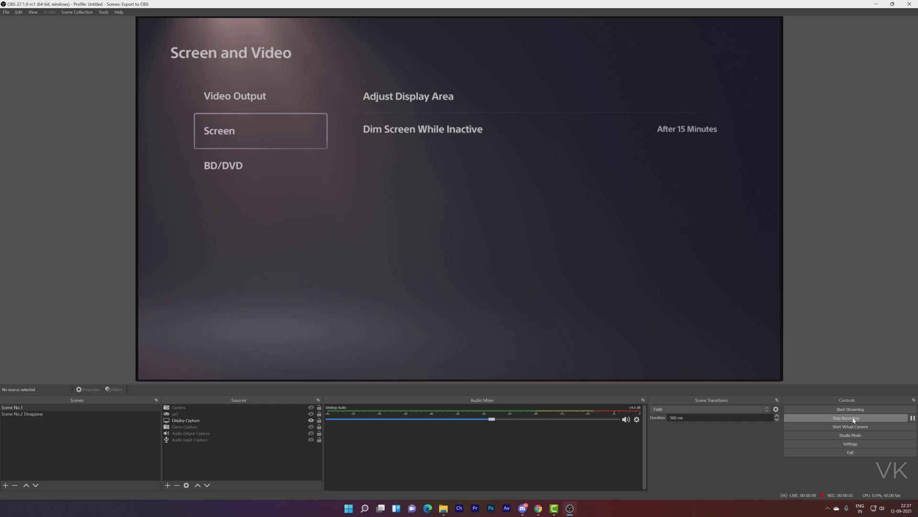